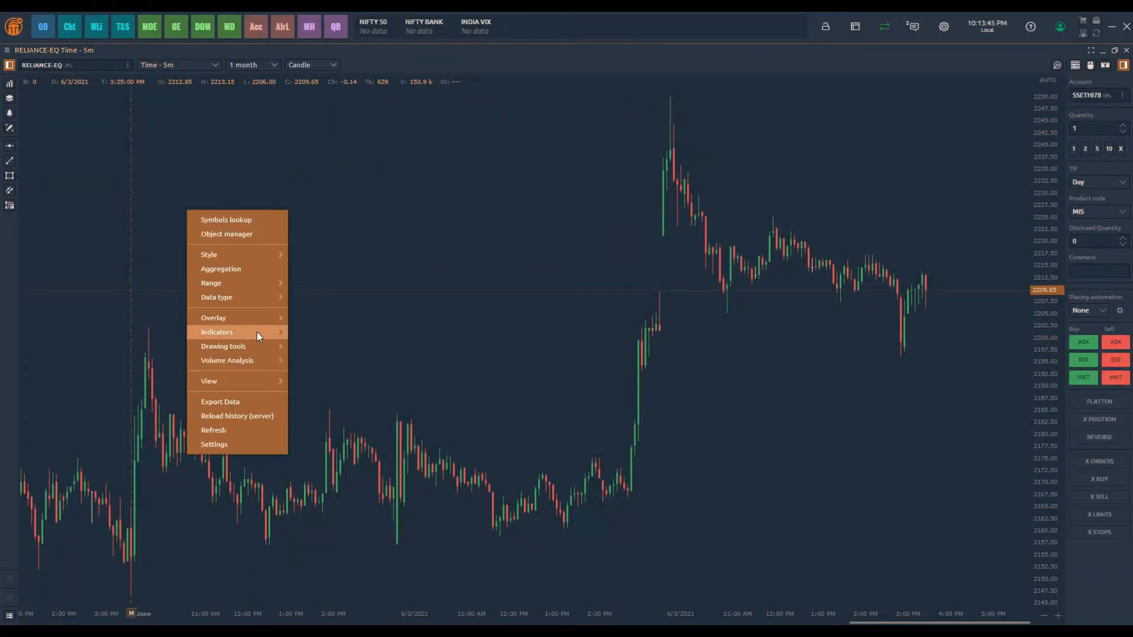
Step: Add a 20-period SMA to the RELIANCE chart and give it a visibility timeframe
left_click(217, 331)
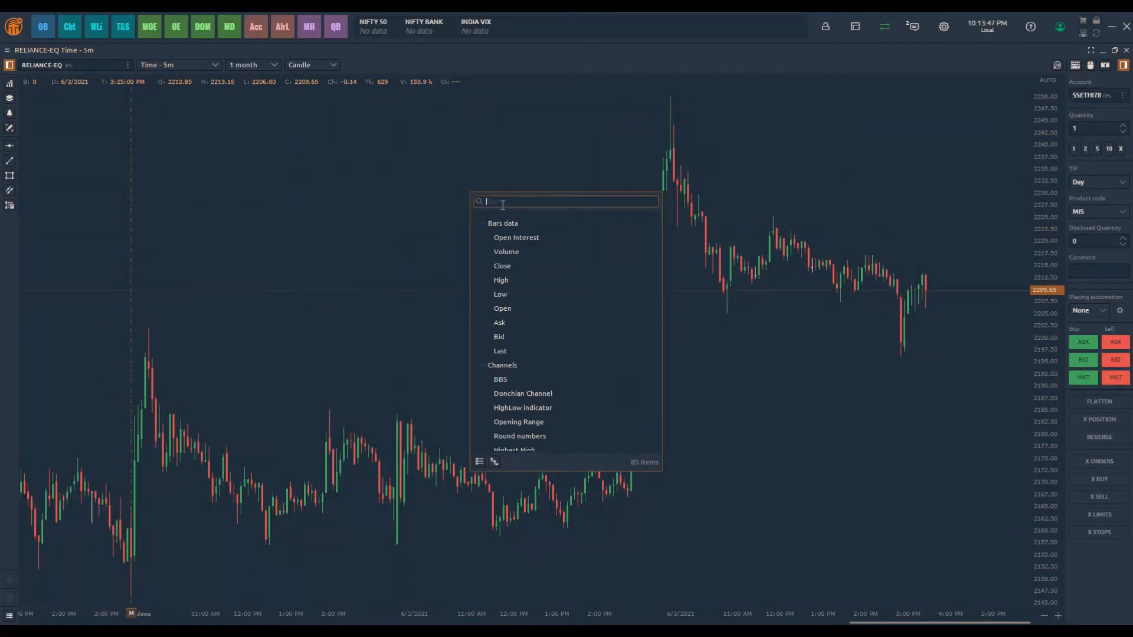
type("sma")
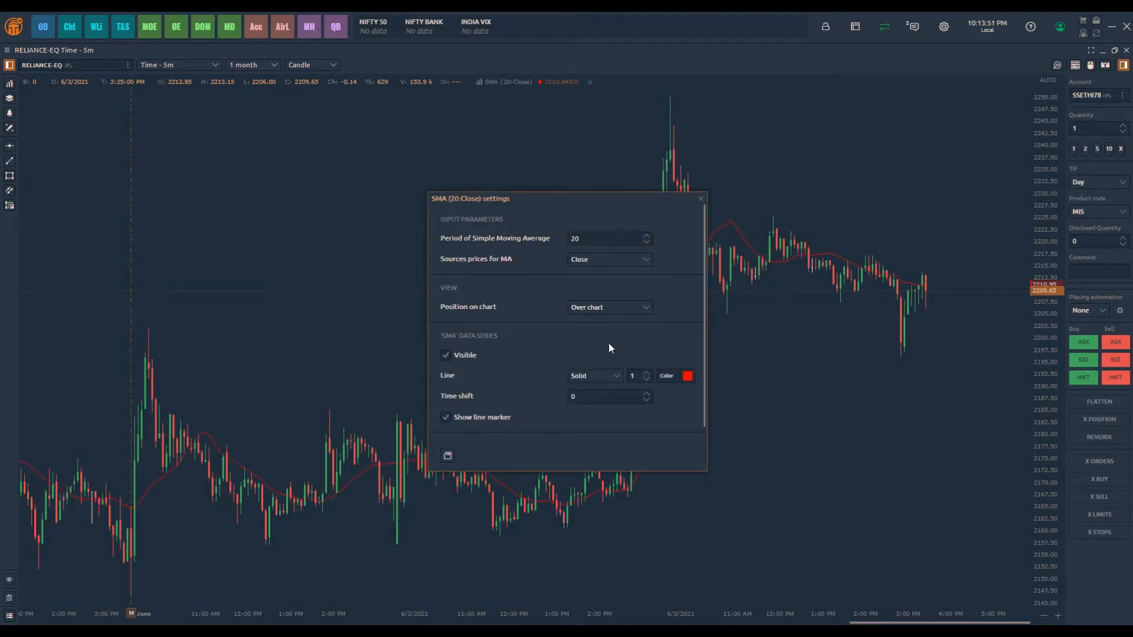
scroll("down", 3)
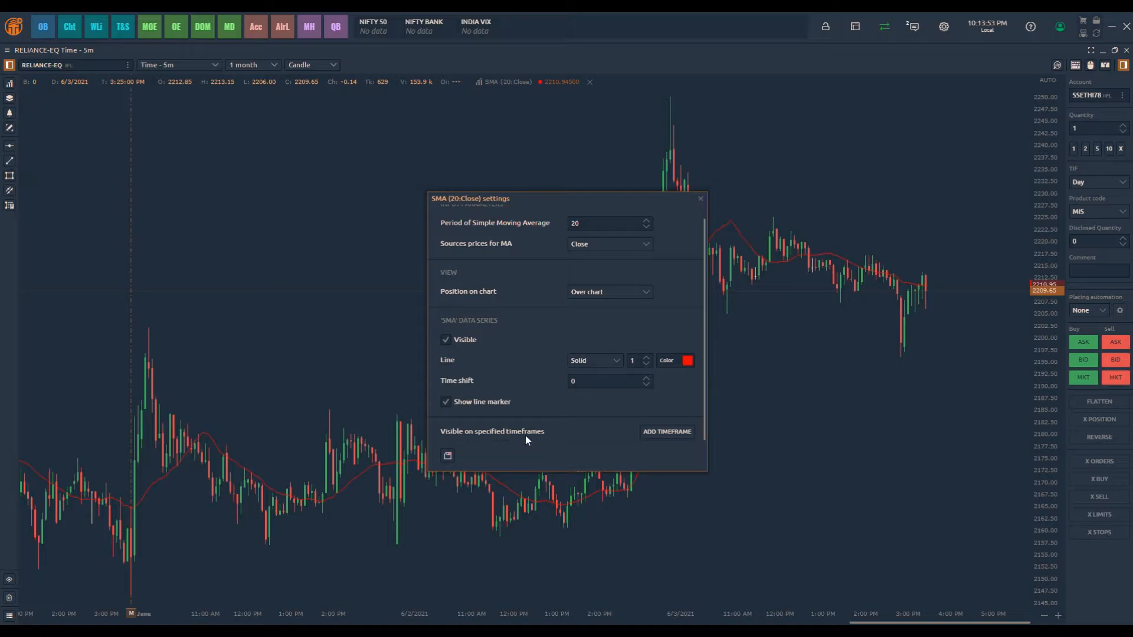
left_click(665, 431)
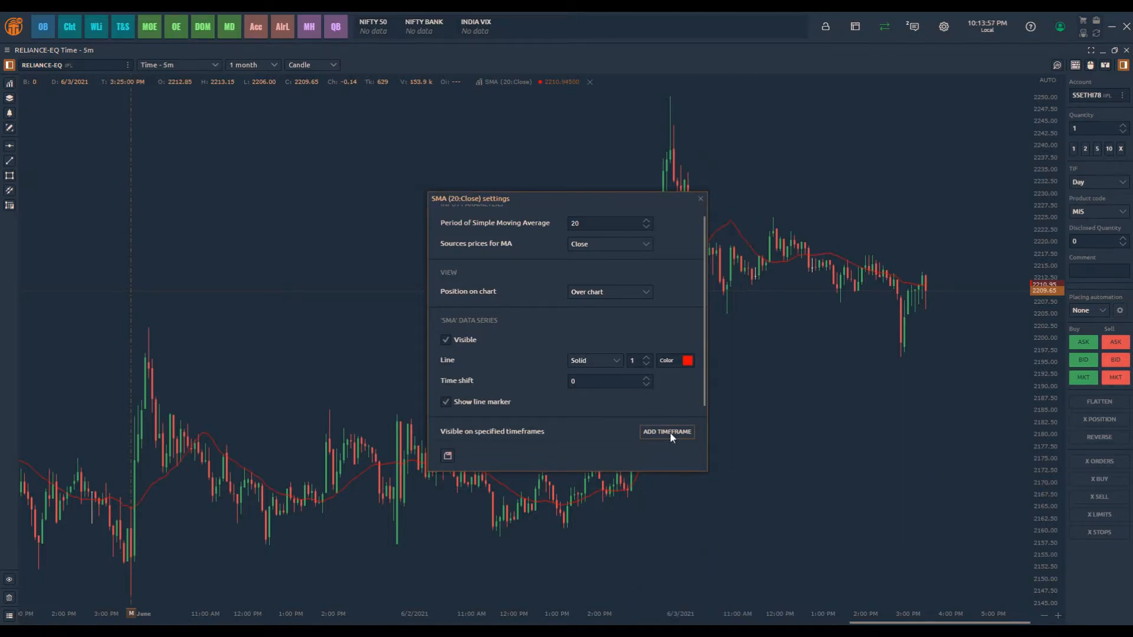
left_click(666, 431)
type("bolling")
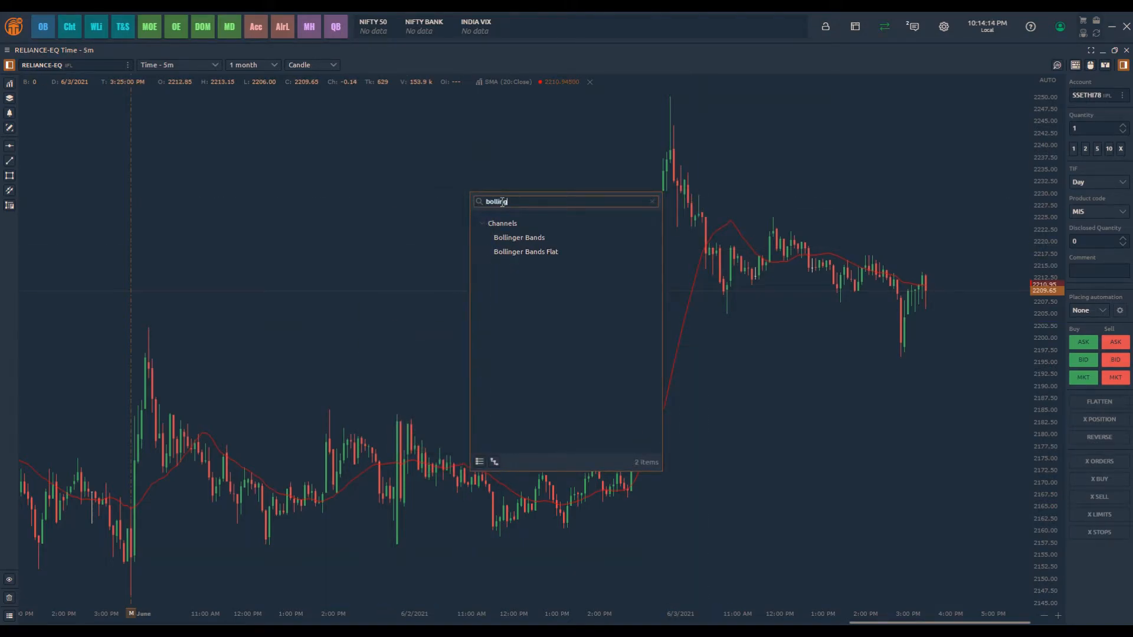
Step: Add Bollinger Bands (20, 2), visible on the 5-minute and daily timeframes
left_click(519, 238)
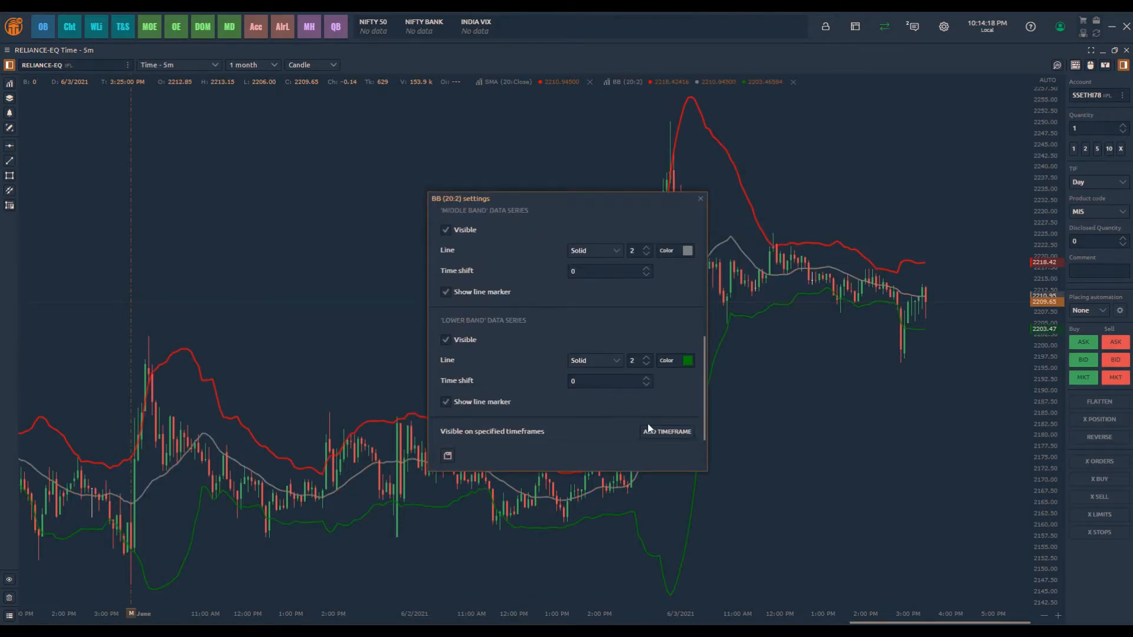
left_click(667, 431)
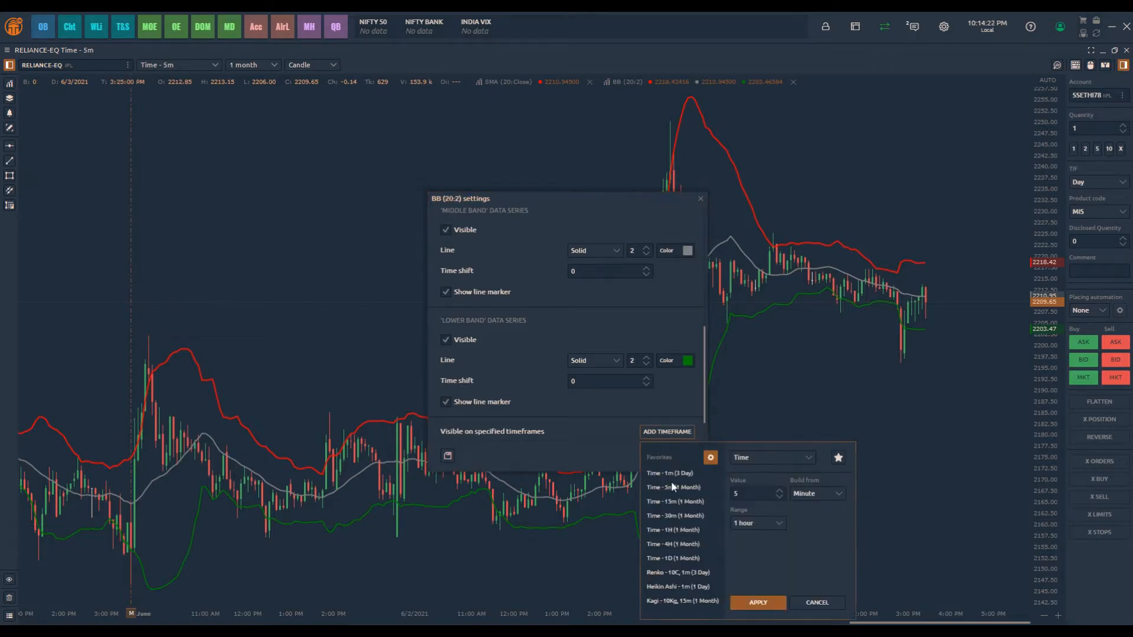
left_click(666, 431)
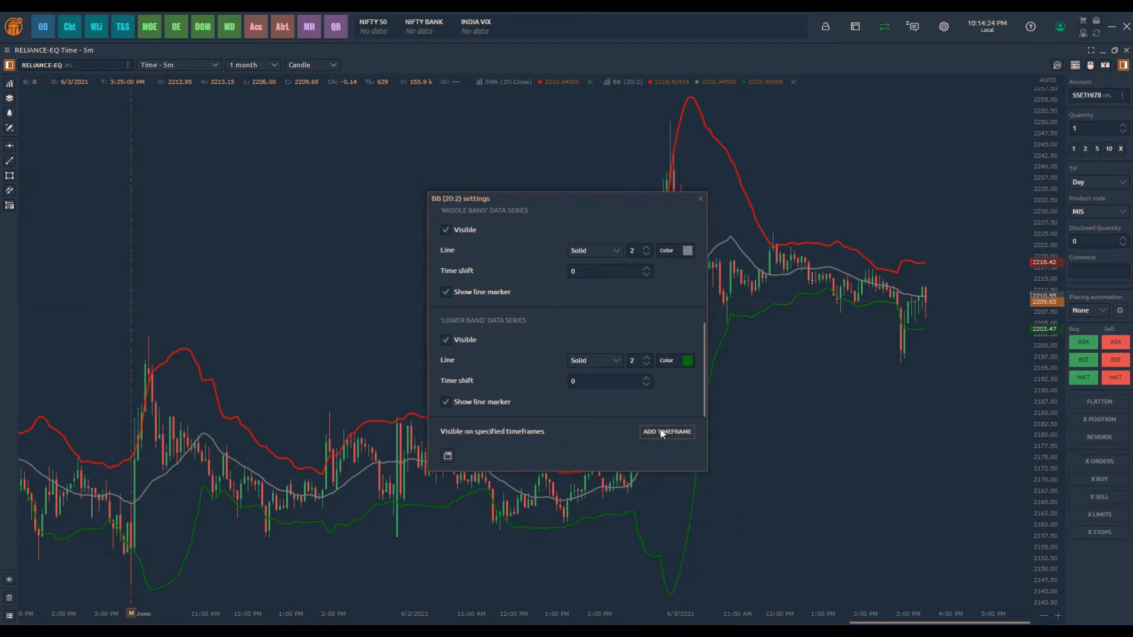
left_click(665, 431)
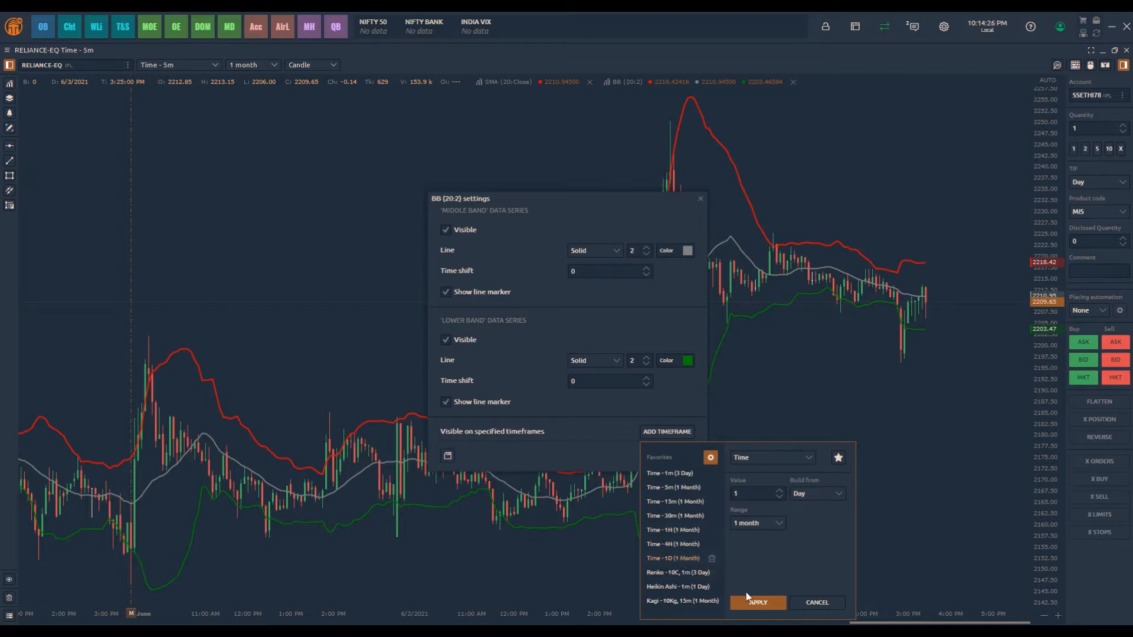
left_click(757, 602)
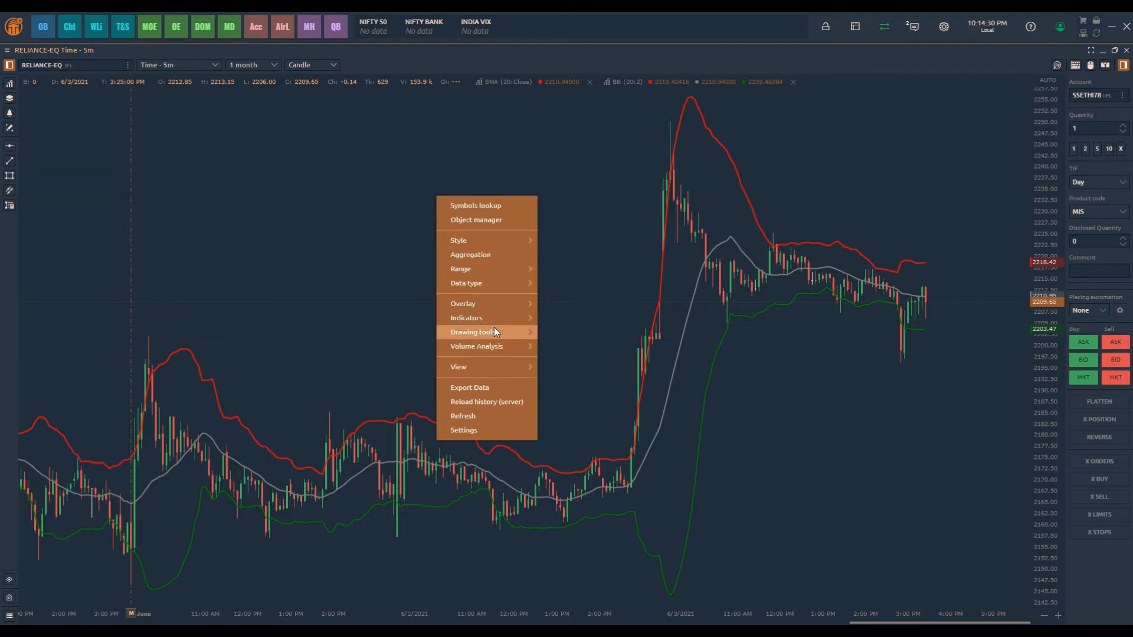
Step: Add a 14-period RSI pane that displays only on the 15-minute timeframe
left_click(466, 318)
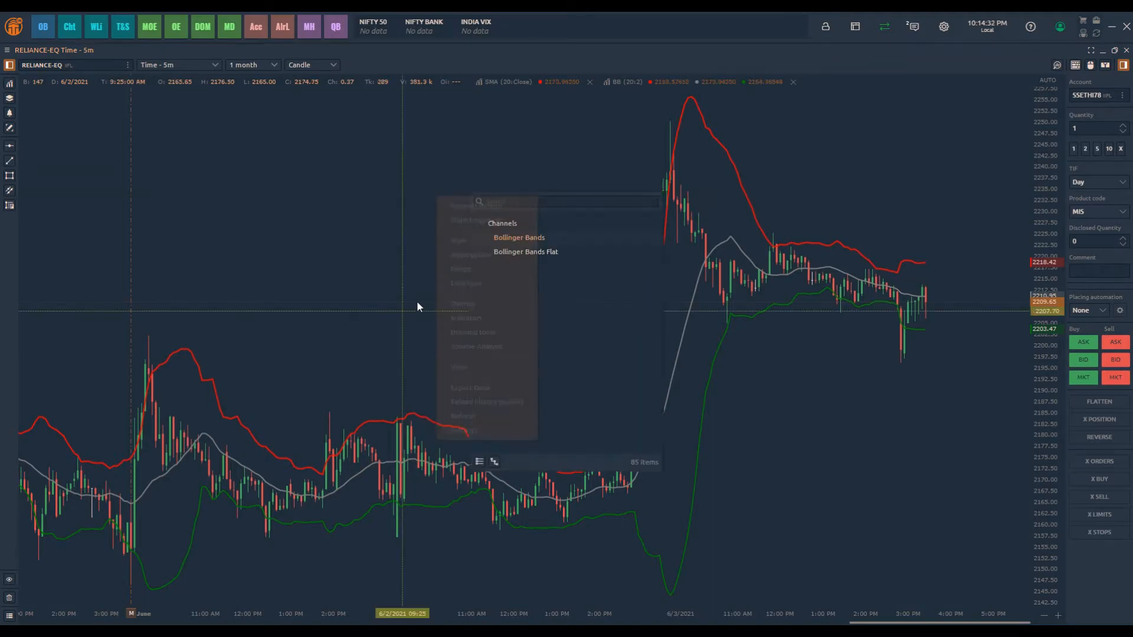
type("rsi")
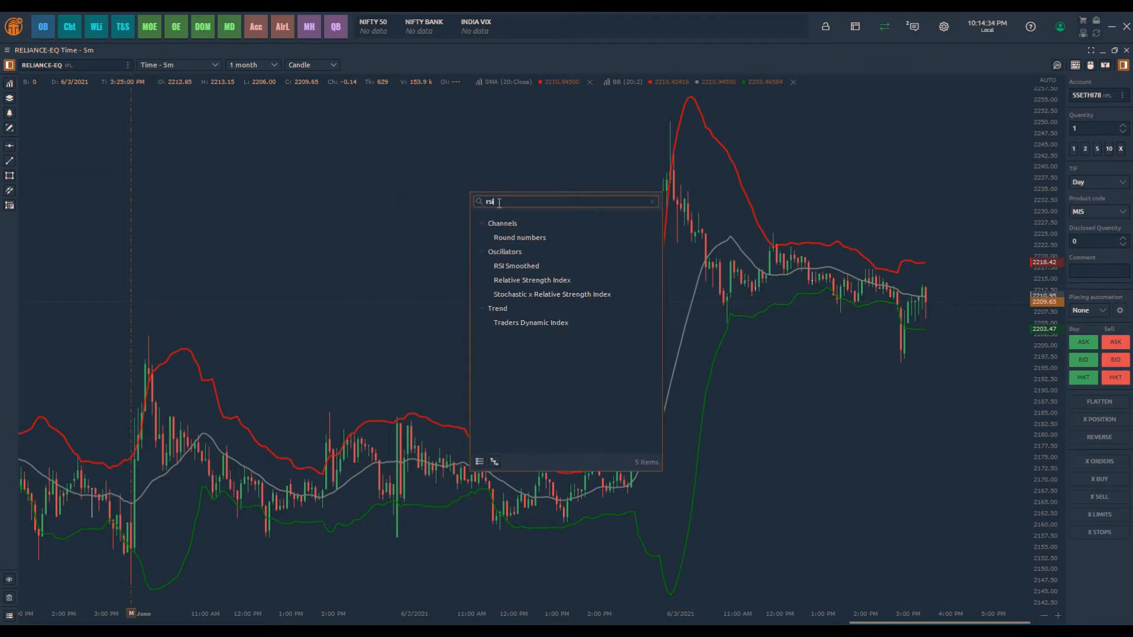
left_click(531, 280)
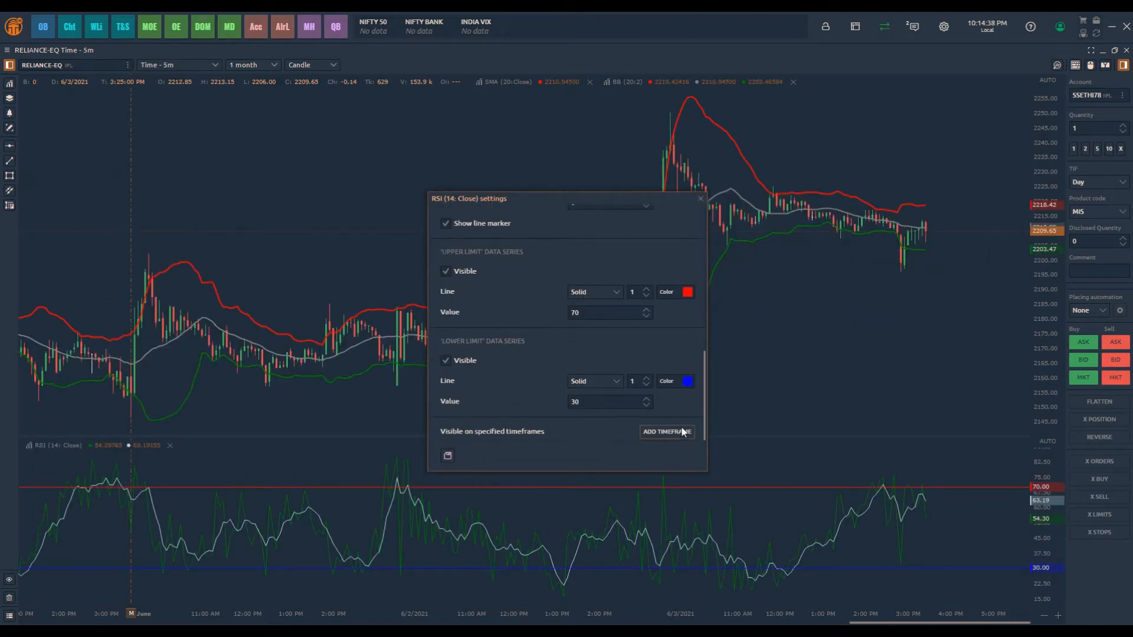
left_click(666, 432)
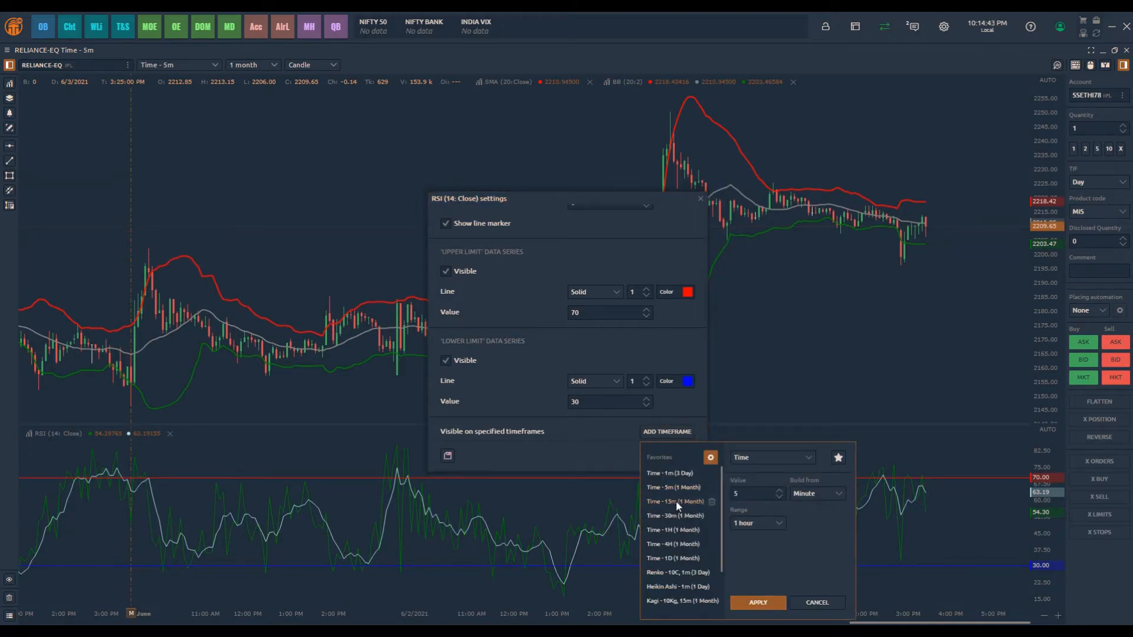
left_click(674, 501)
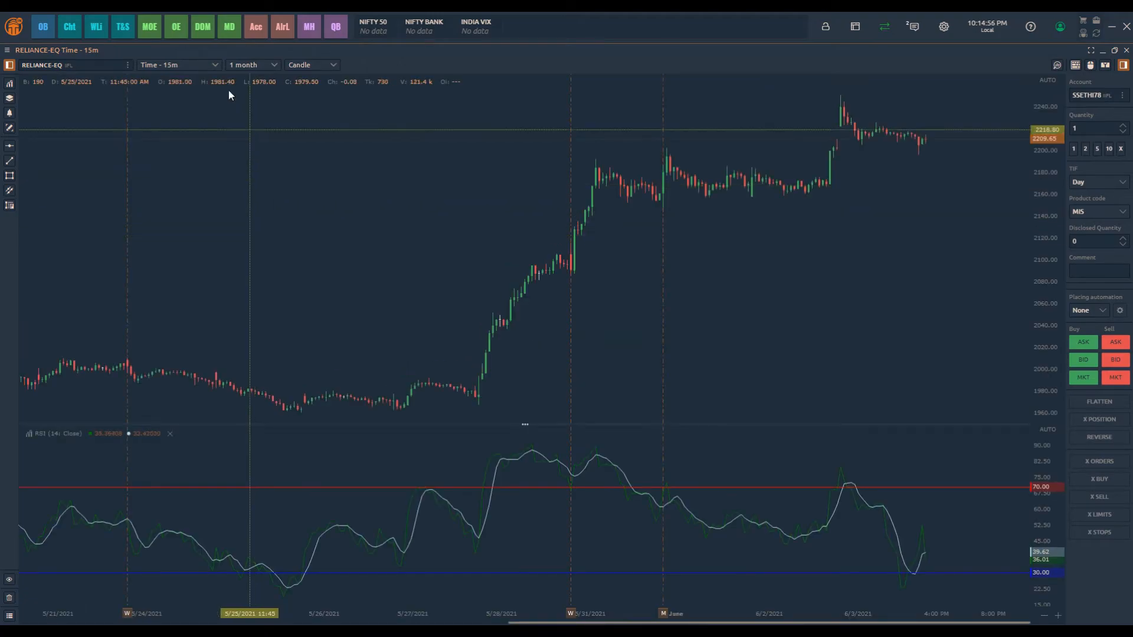
Step: Switch the chart to 30-minute, then 1-hour candles to check which indicators appear
left_click(177, 65)
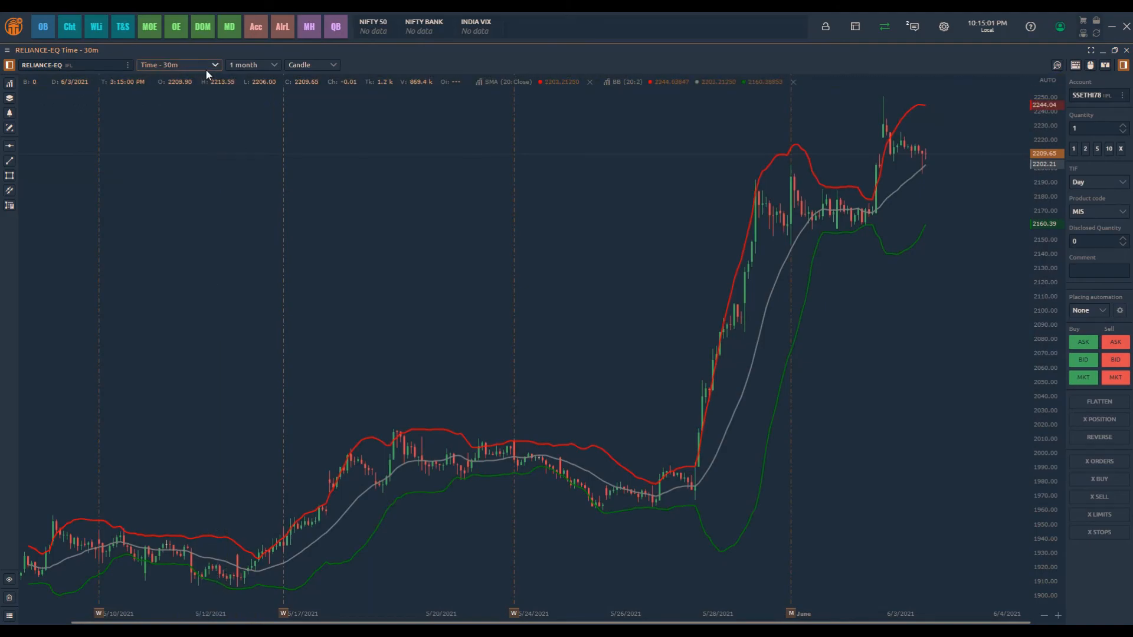
left_click(177, 64)
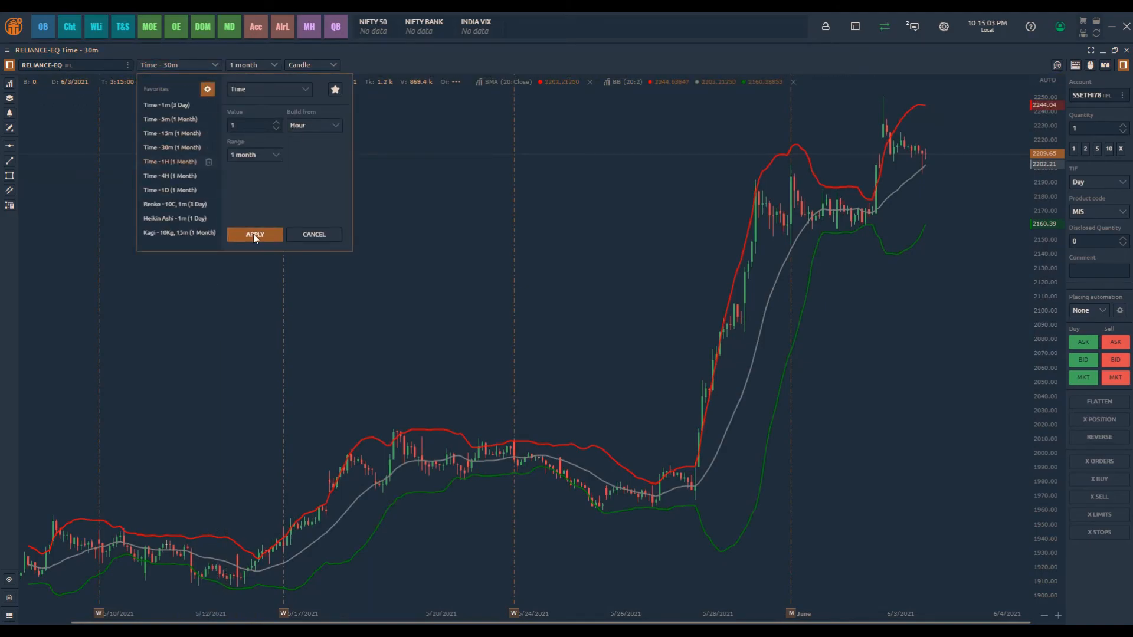
left_click(255, 235)
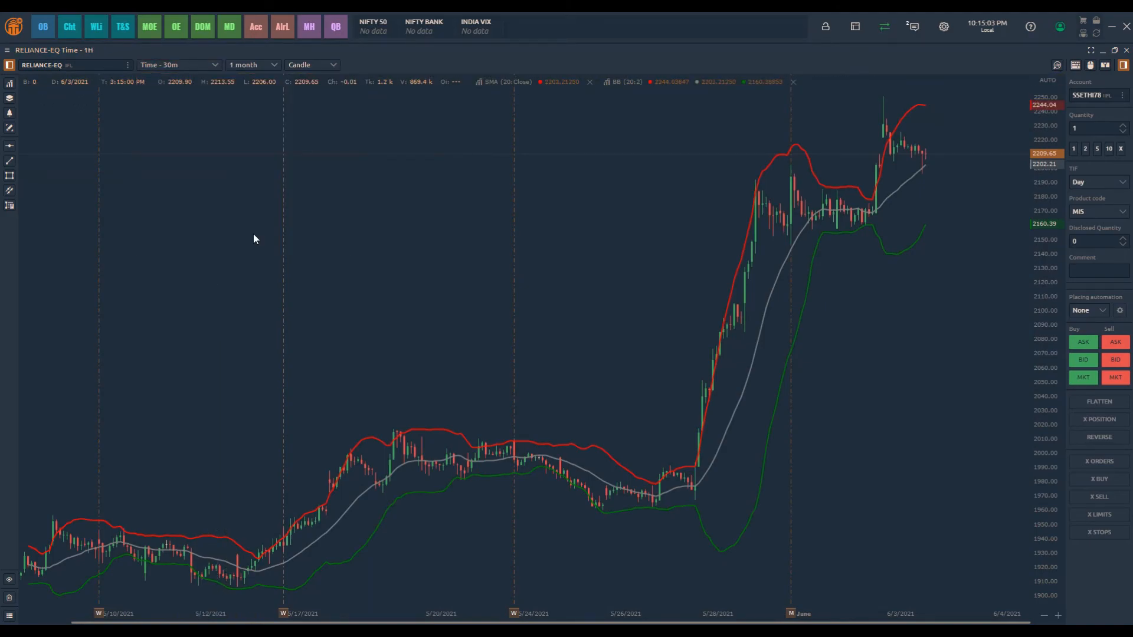